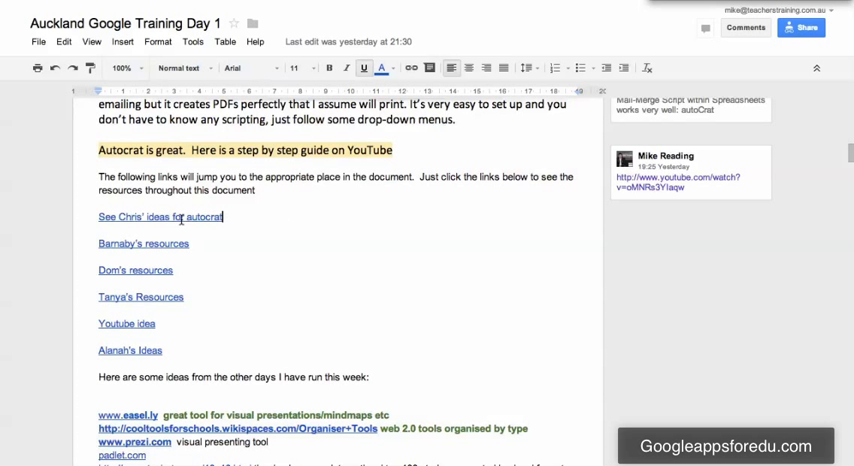
Follow the 'See Chris' ideas for autocrat' link to its bookmarked section.
left_click(160, 216)
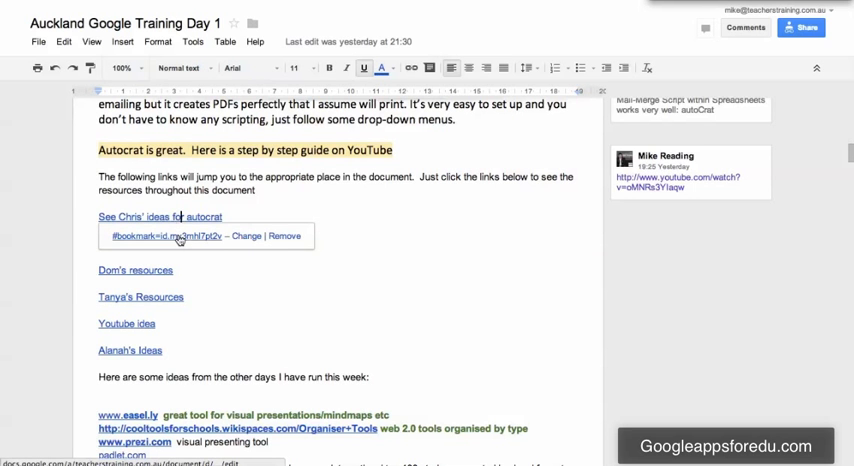
left_click(160, 216)
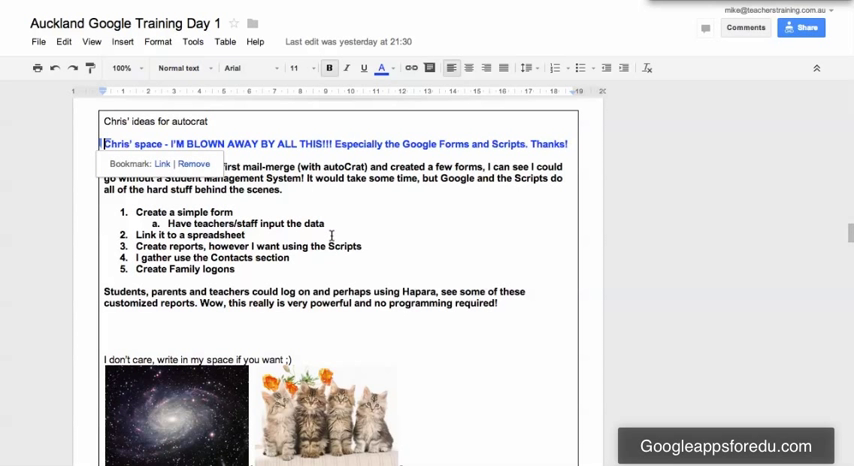
mouse_move(332, 232)
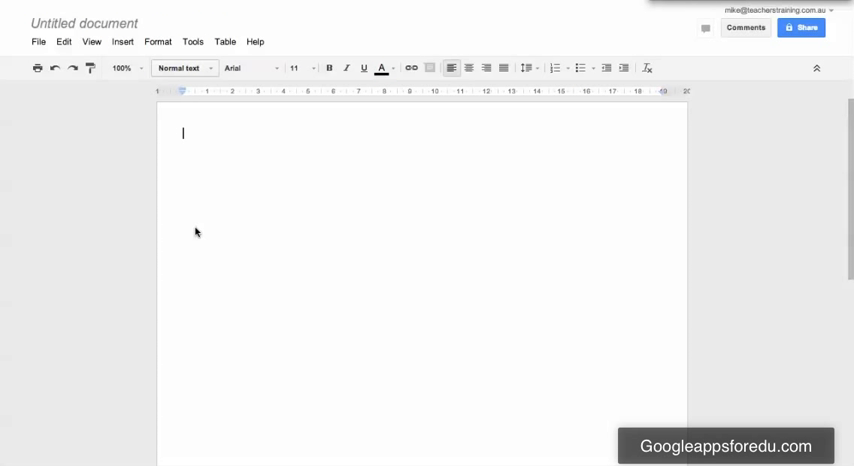
Write the line 'text that you want to link to' in the new document.
type("te")
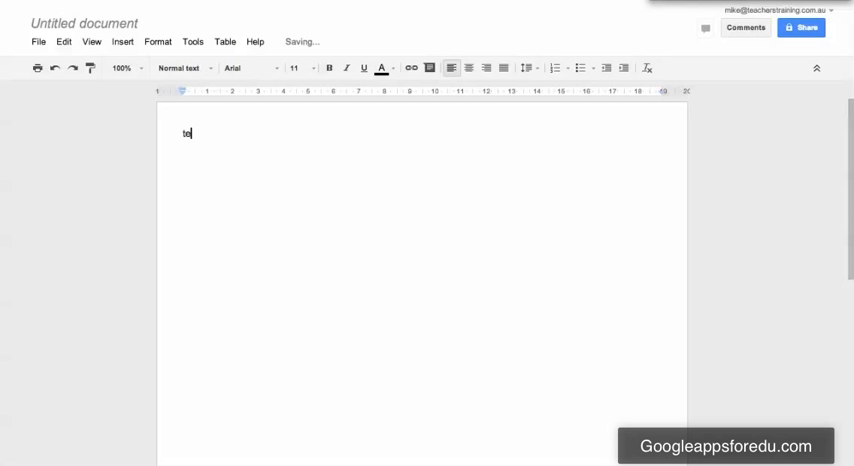
type("xt that you want to link to")
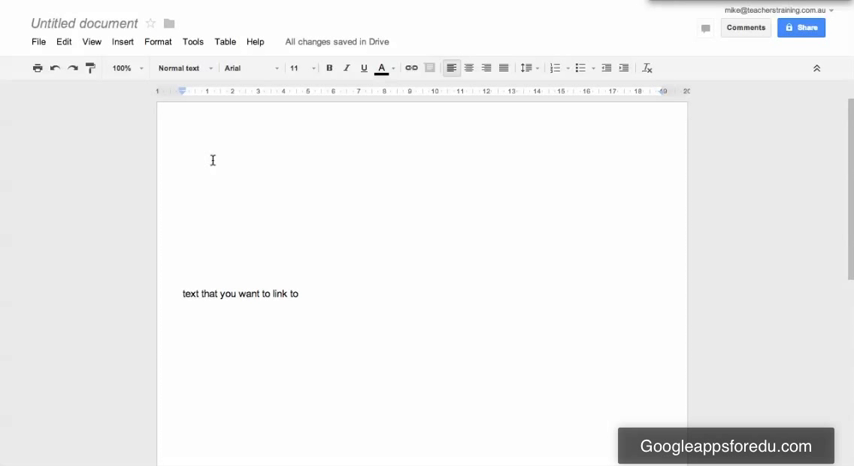
mouse_move(224, 270)
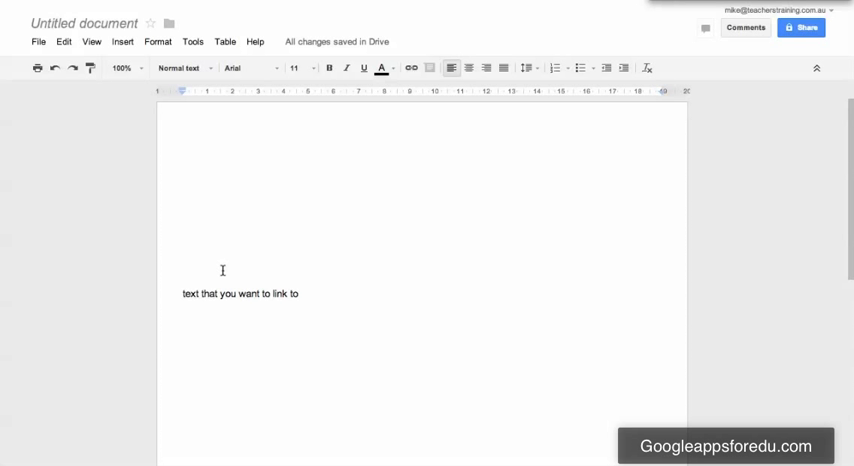
mouse_move(194, 304)
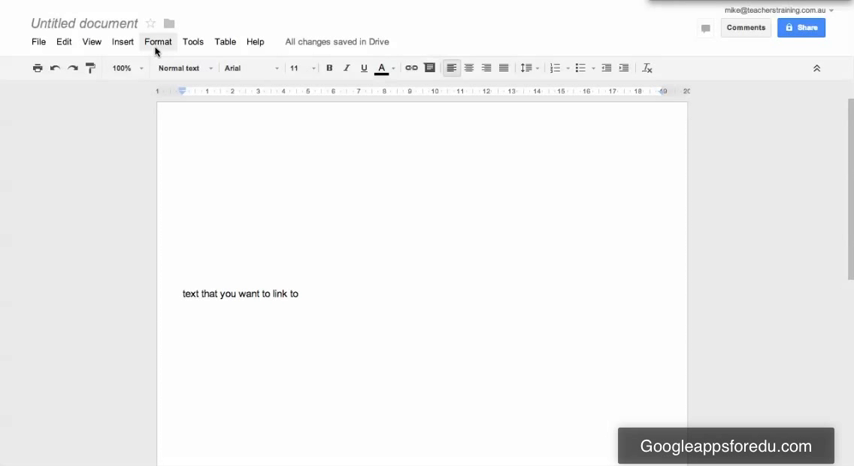
Add a bookmark at the start of 'text that you want to link to' and return the caret to the page top.
left_click(122, 40)
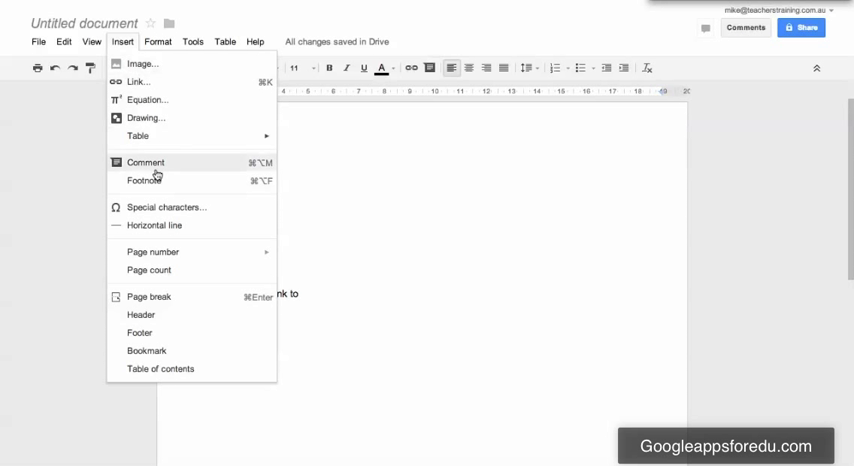
left_click(146, 350)
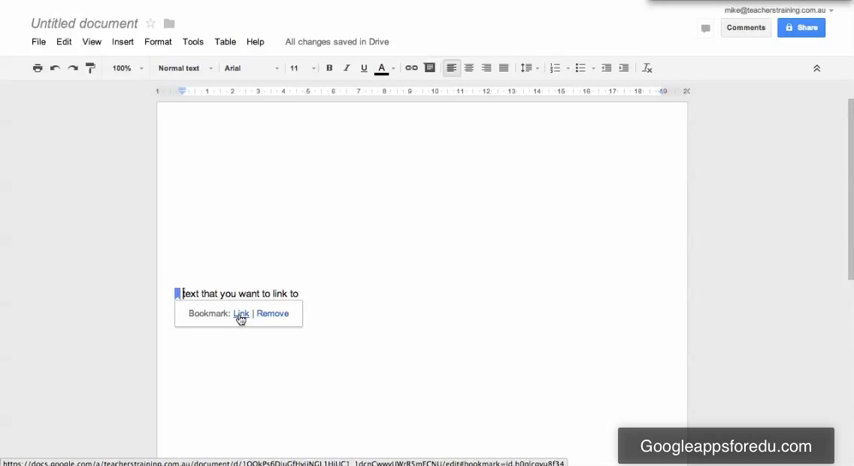
right_click(240, 312)
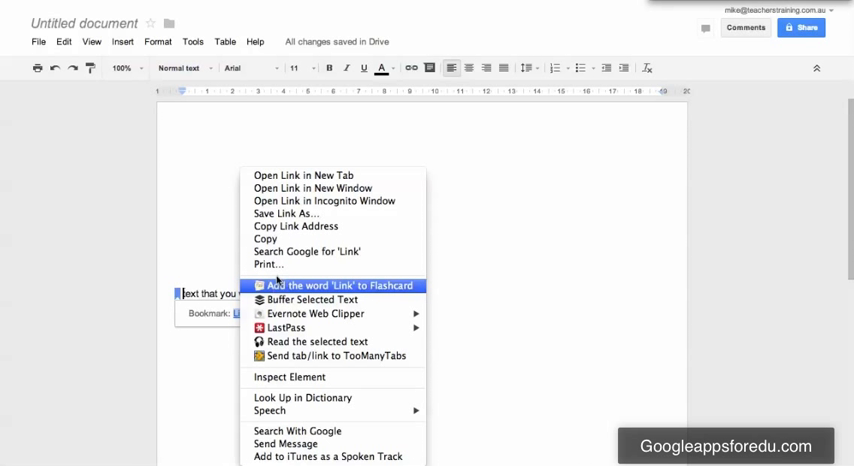
mouse_move(312, 226)
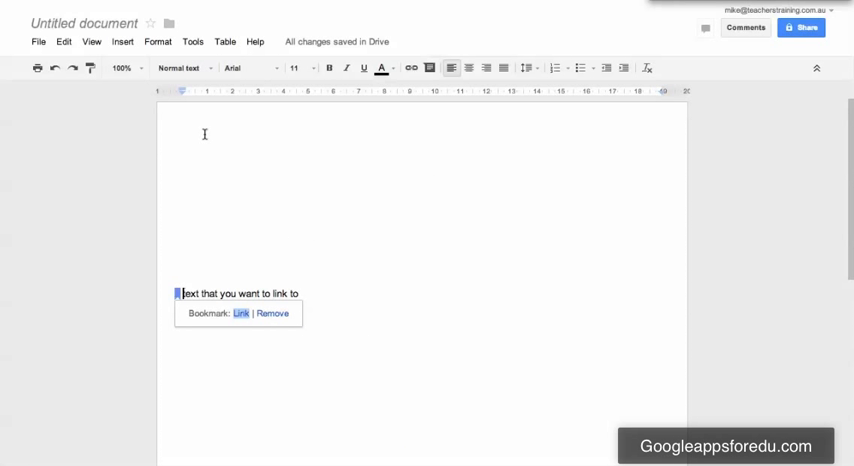
left_click(204, 132)
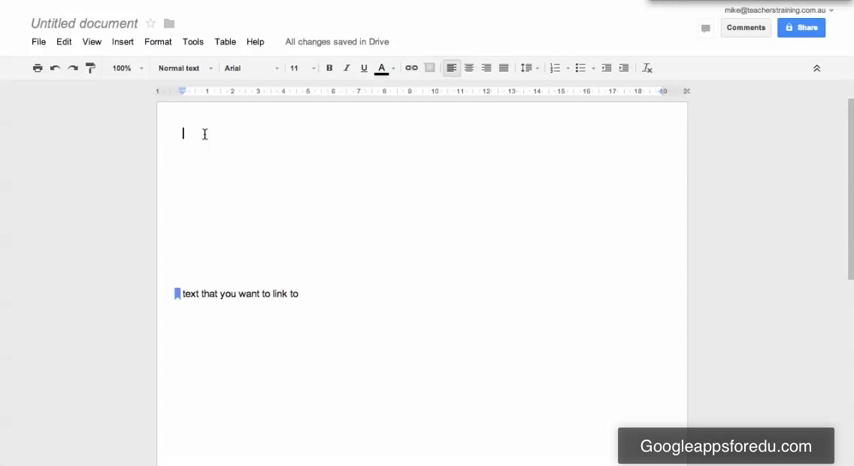
mouse_move(138, 48)
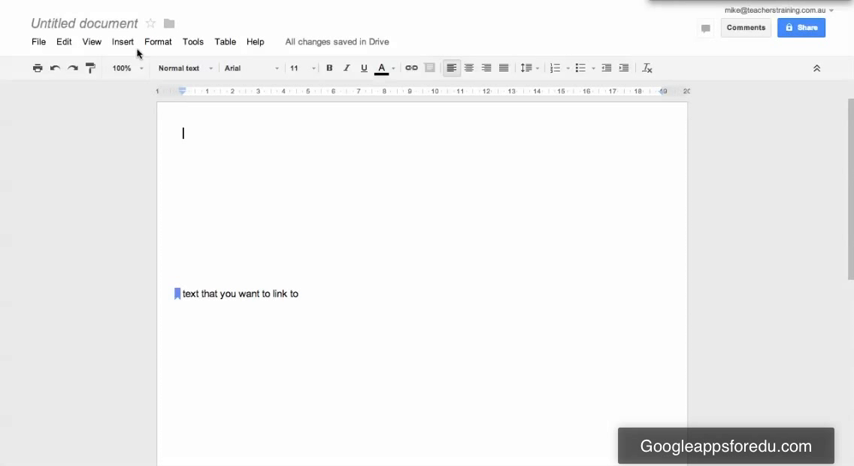
Insert a link at the top targeting the 'text that you want to link to' bookmark and apply it.
left_click(122, 40)
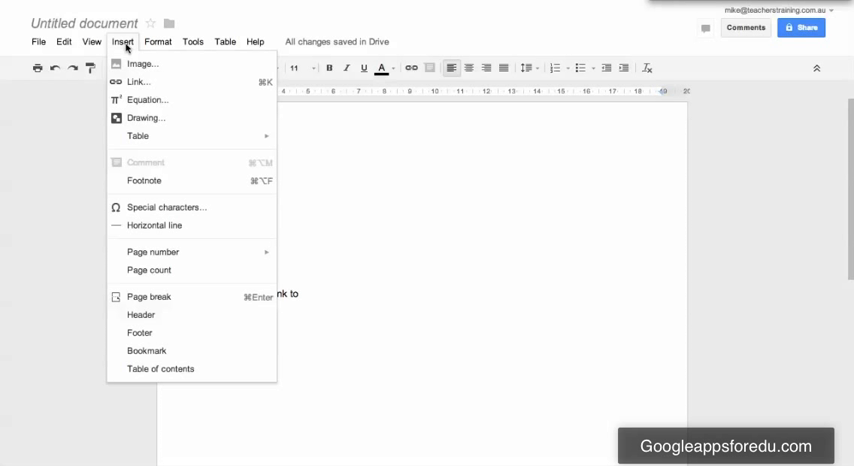
mouse_move(166, 208)
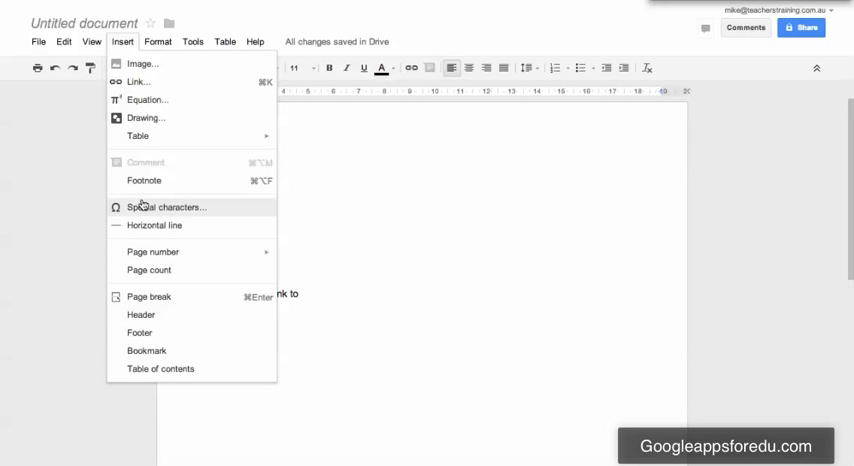
left_click(138, 80)
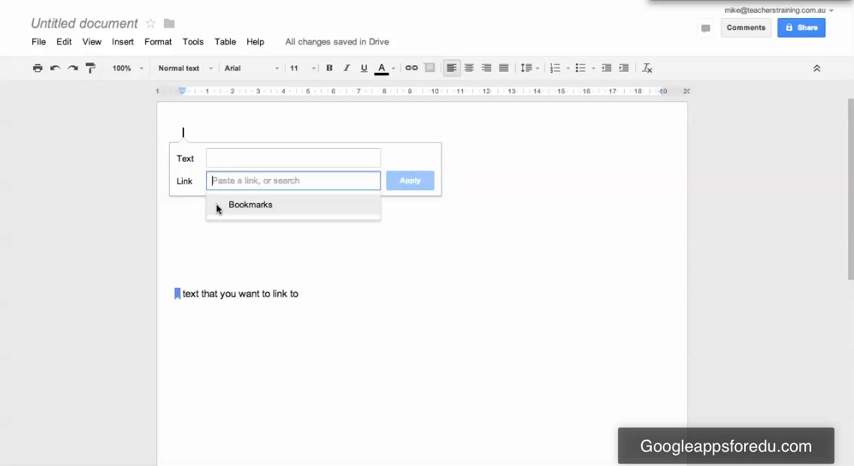
left_click(250, 204)
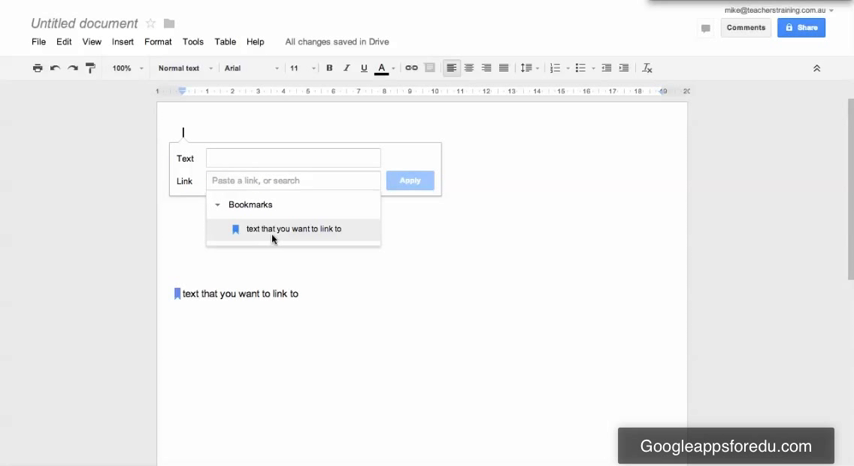
left_click(292, 228)
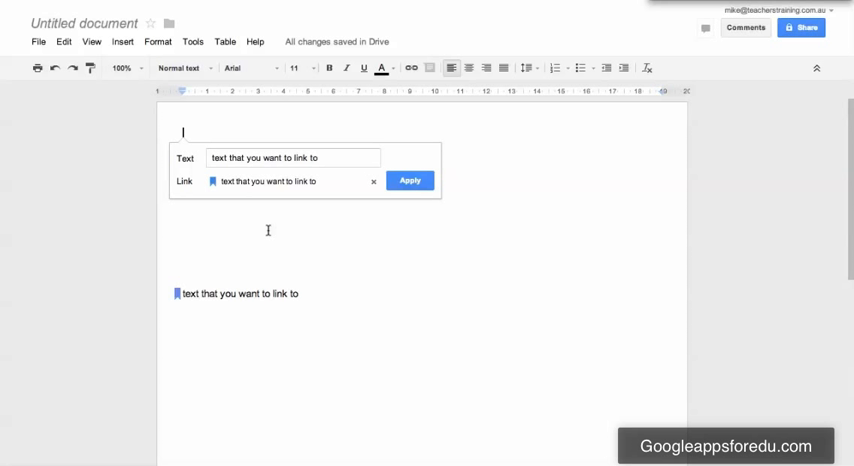
left_click(292, 156)
type("Link")
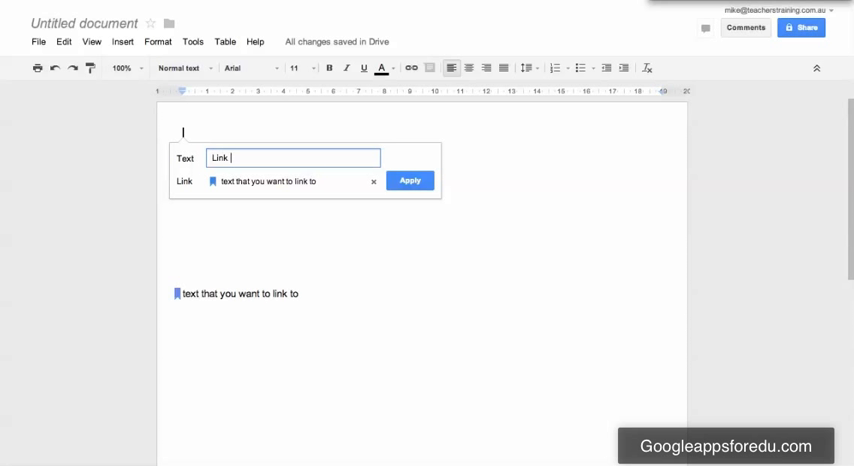
left_click(408, 180)
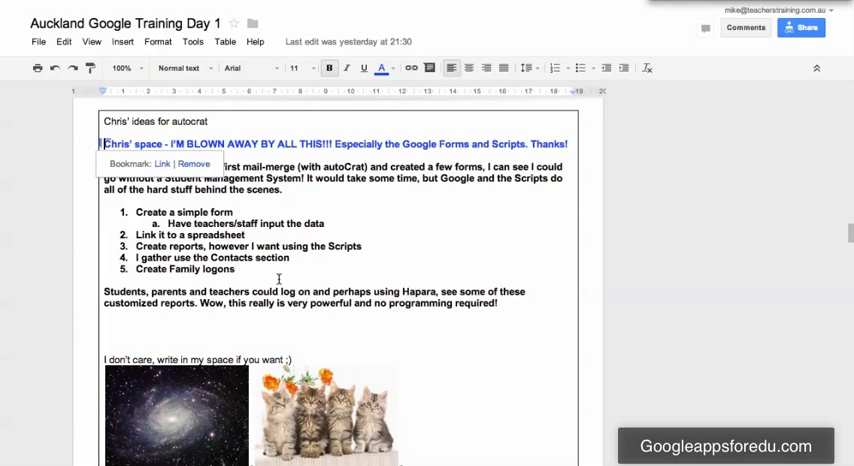
Reveal that the Barnaby's resources link points to an internal #bookmark in the training document.
scroll("down", 3)
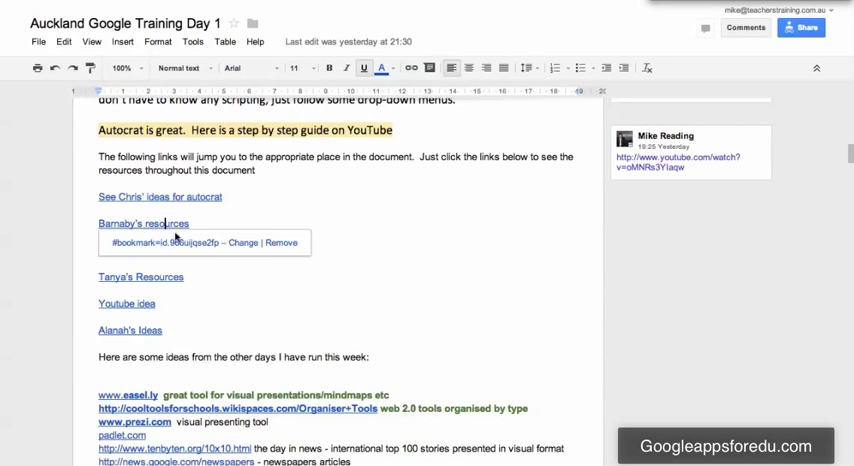
left_click(144, 224)
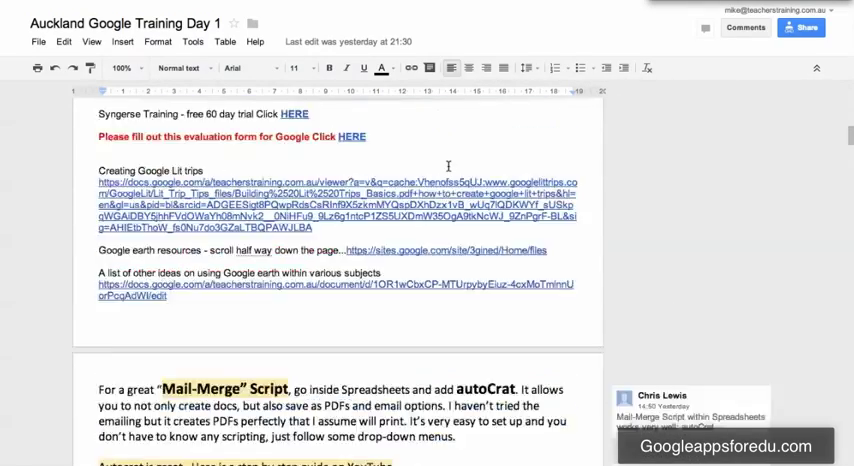
scroll("down", 3)
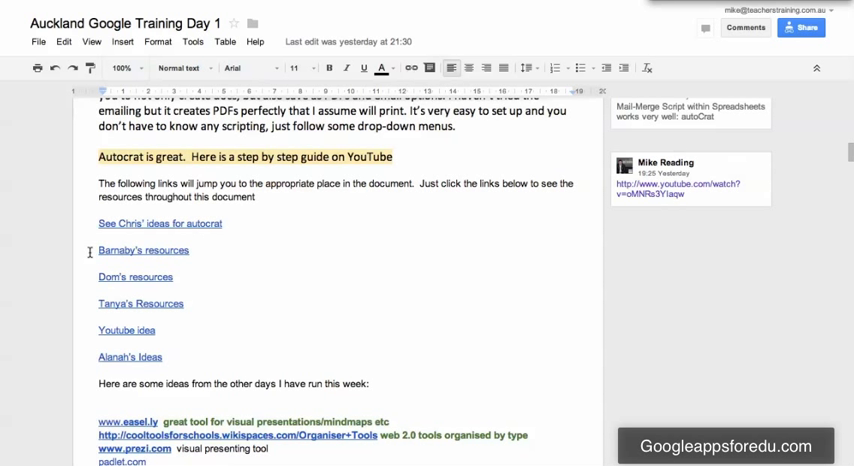
mouse_move(222, 264)
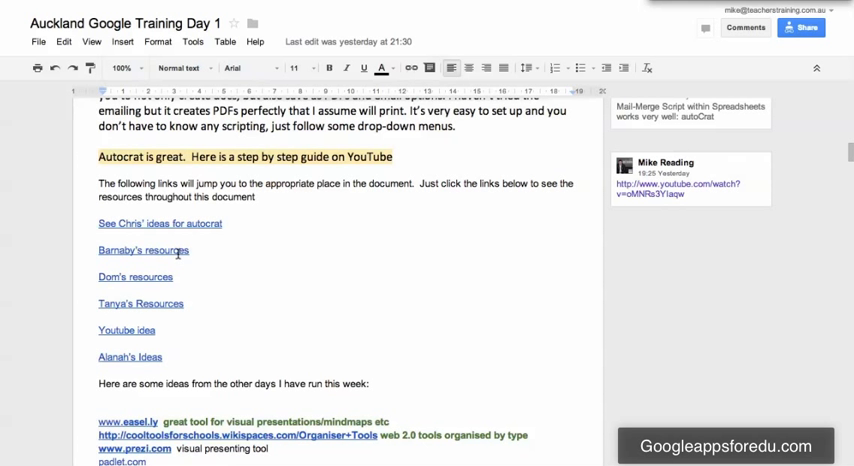
left_click(144, 250)
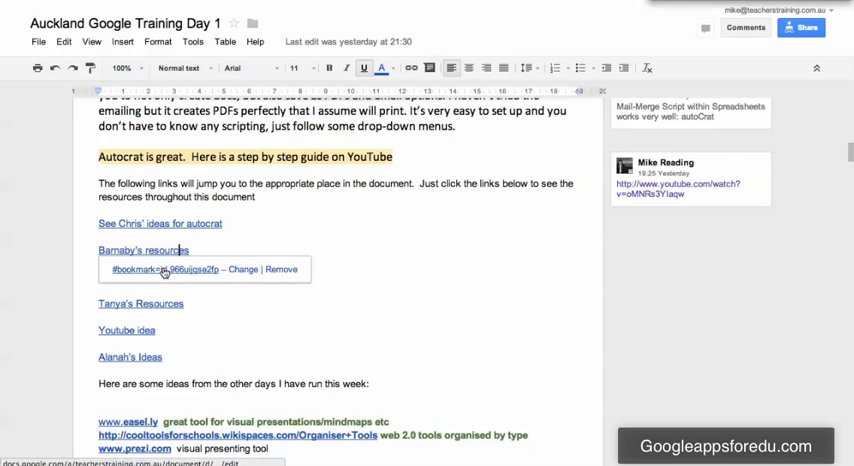